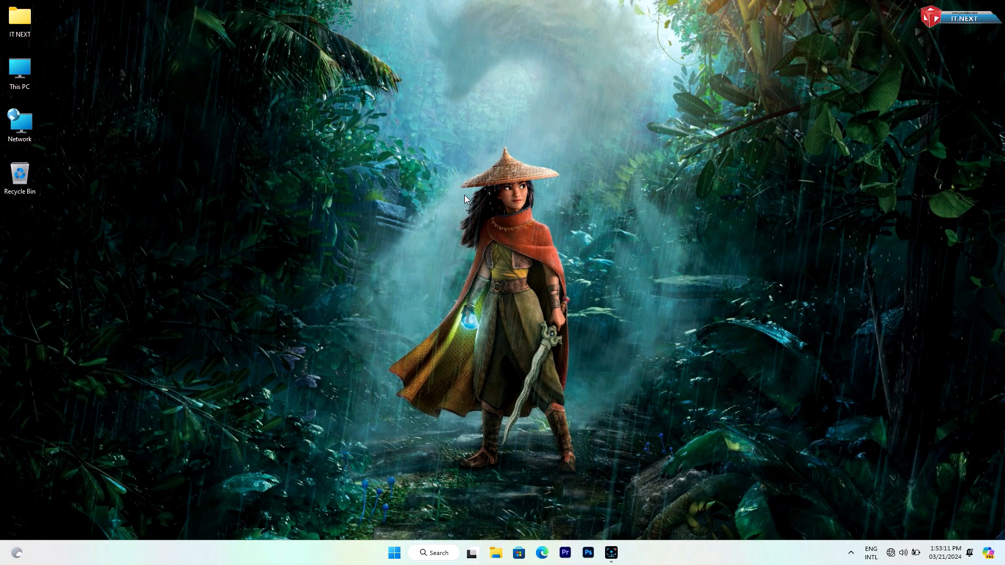
Open This PC from the desktop and open the Local Disk (C:) drive
click(20, 69)
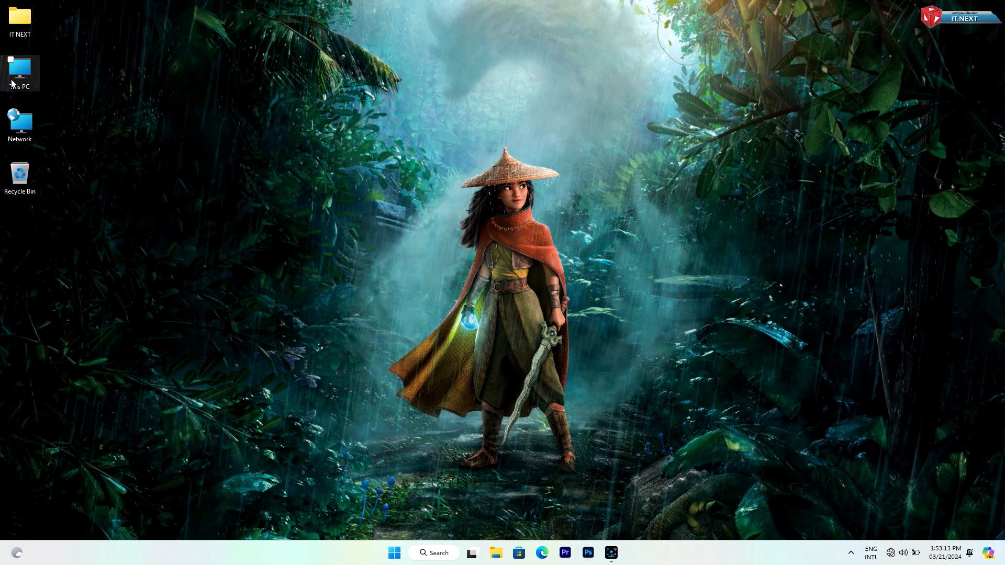
double_click(20, 67)
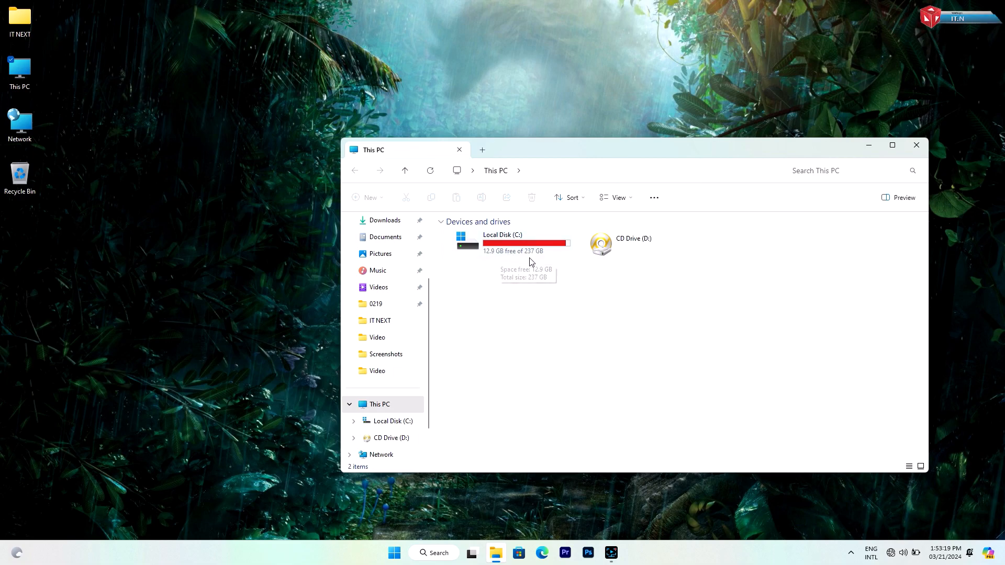
double_click(503, 235)
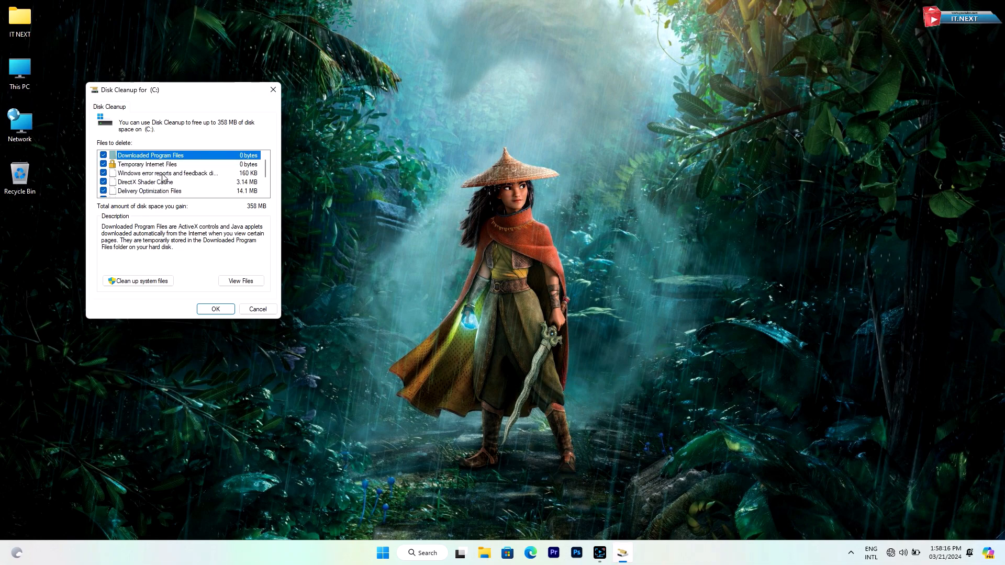
Rescan drive C: including system files (about 371 MB) and delete the checked categories
click(137, 281)
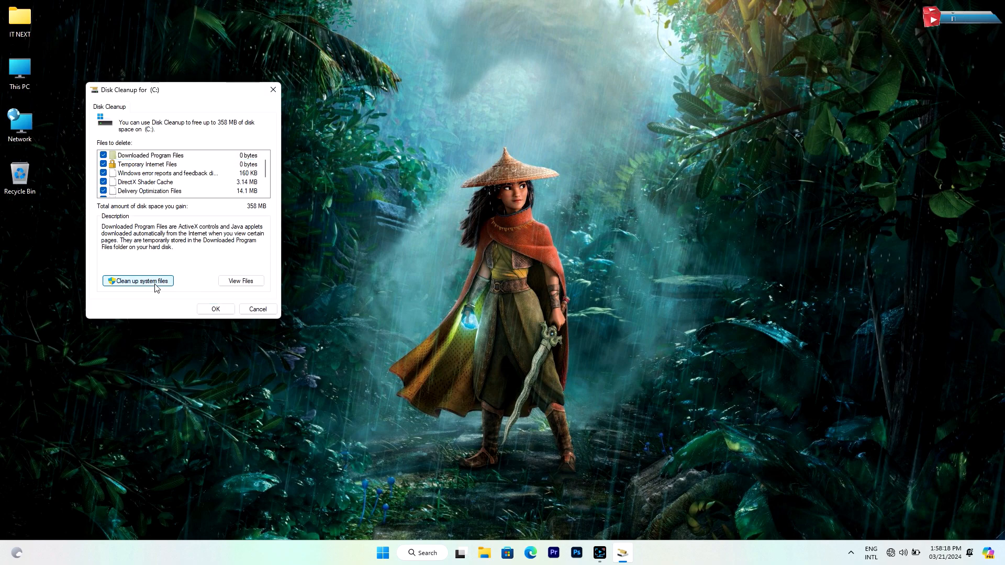
click(137, 280)
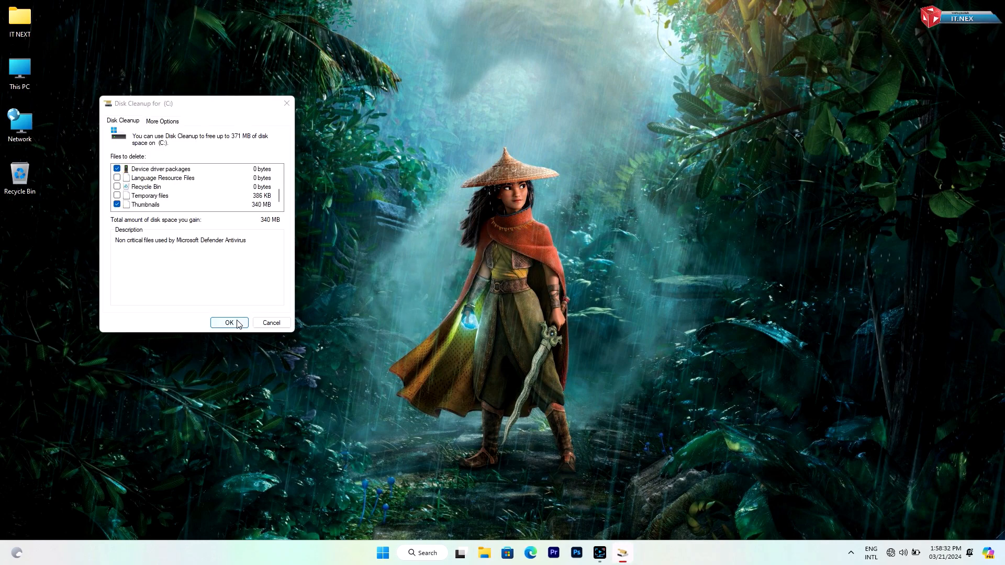
click(229, 322)
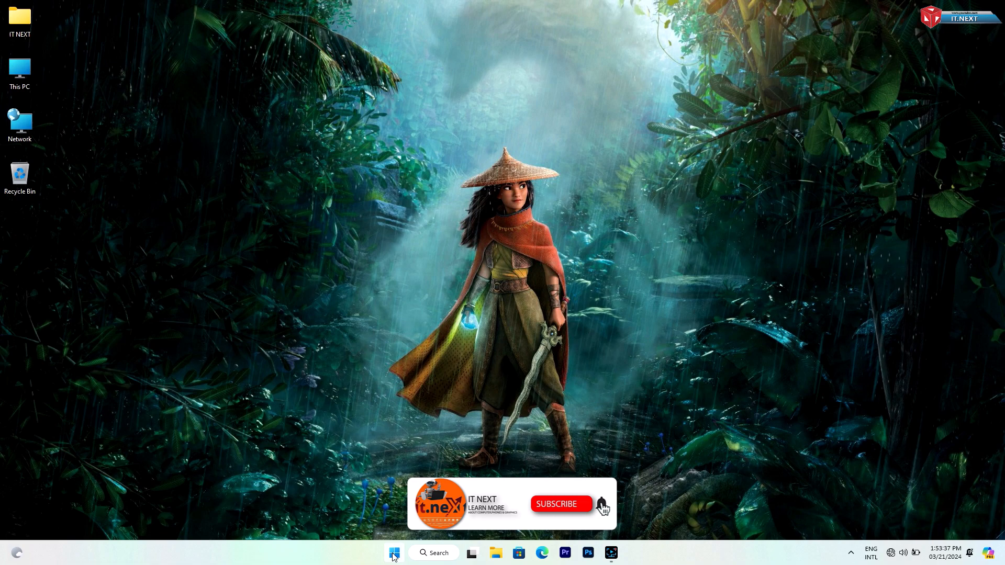
Run %temp from the Run dialog to open the user's Temp folder with 109 items
right_click(393, 553)
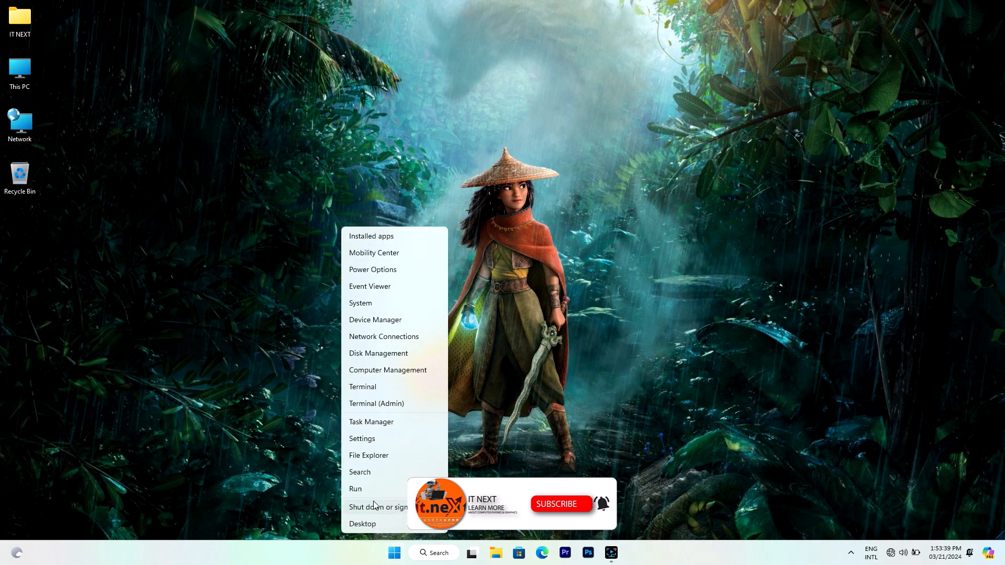
click(355, 489)
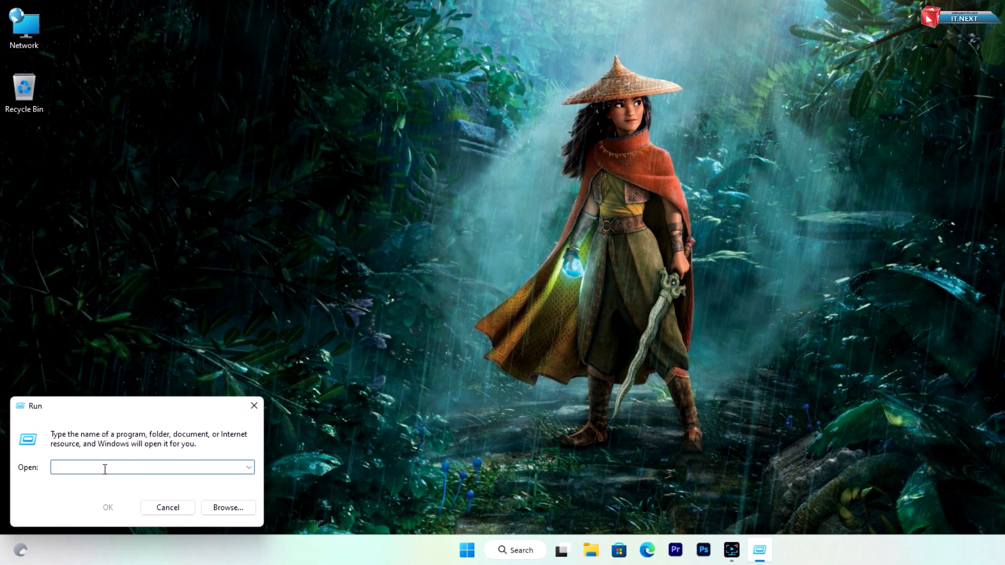
text(%tem)
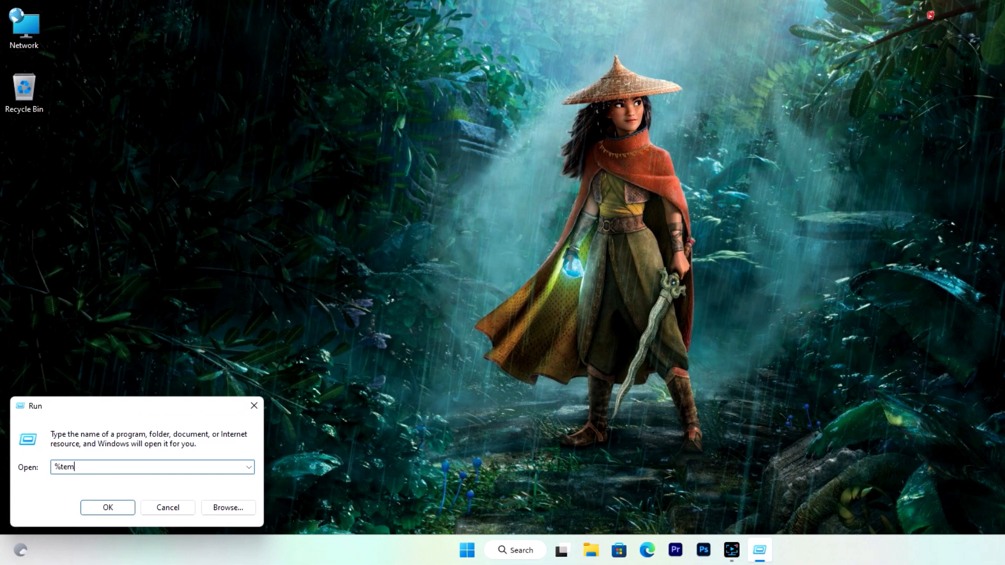
text(p)
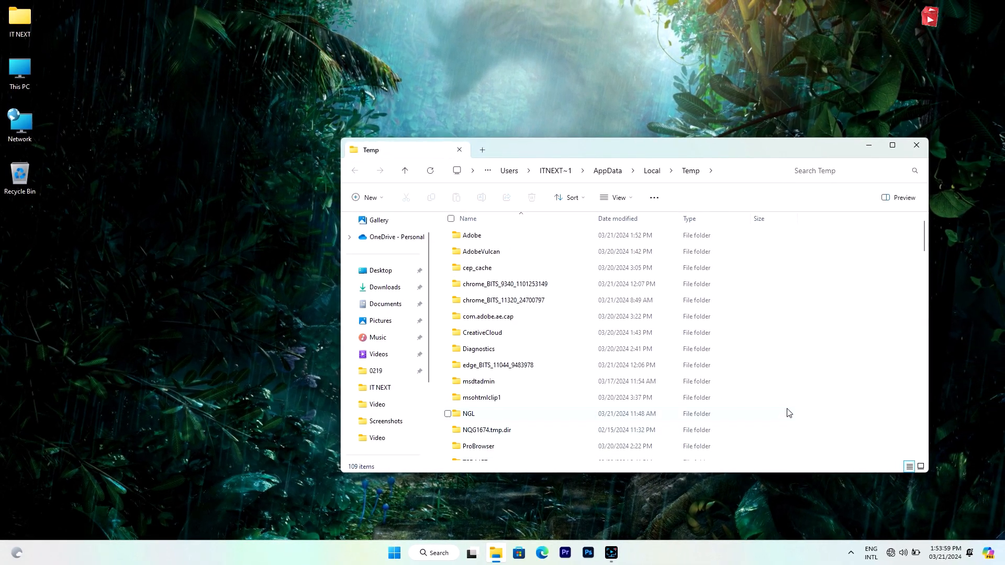
Delete all 109 items in the user's Temp folder
scroll(down, 3)
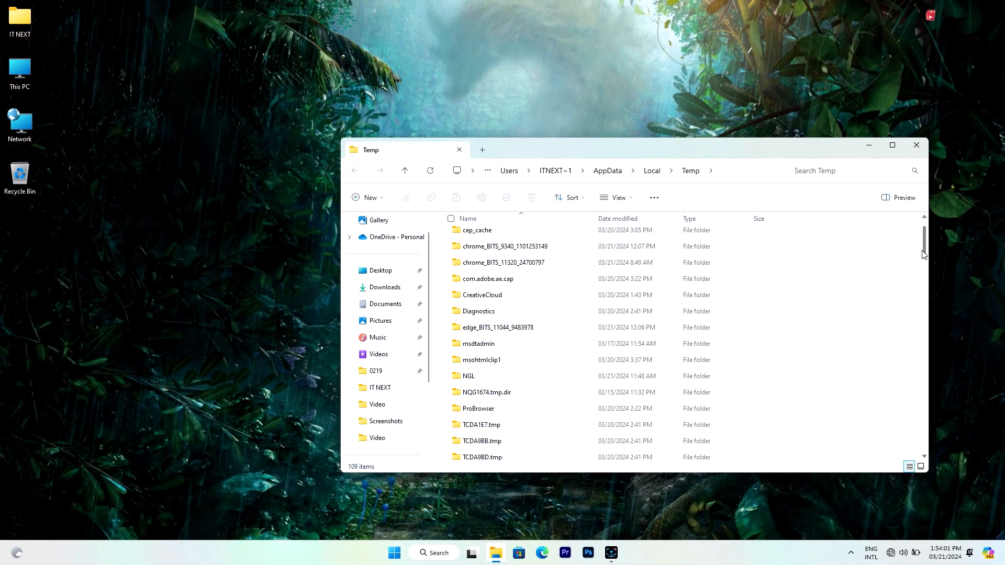
scroll(down, 3)
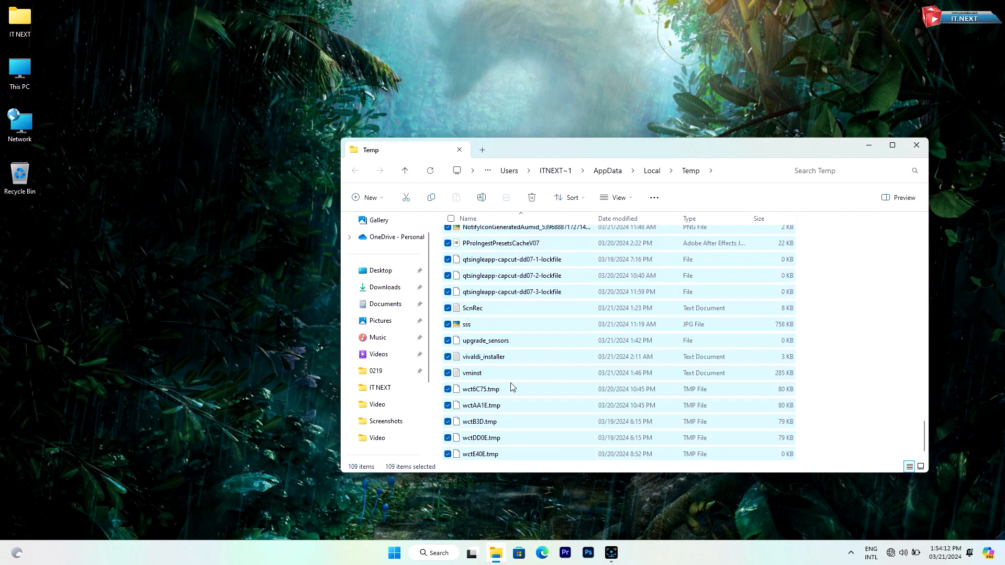
mouse_move(490, 357)
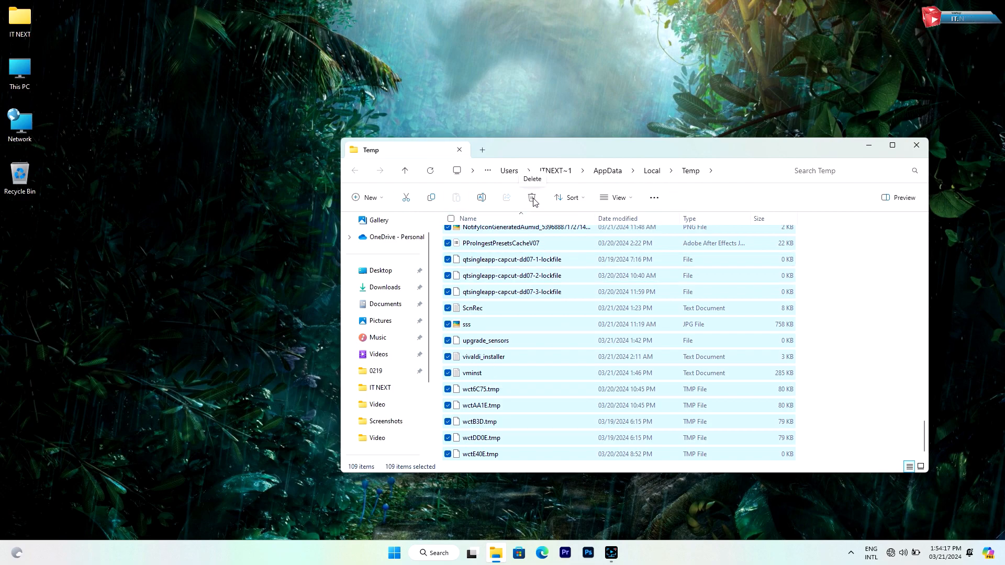
click(532, 198)
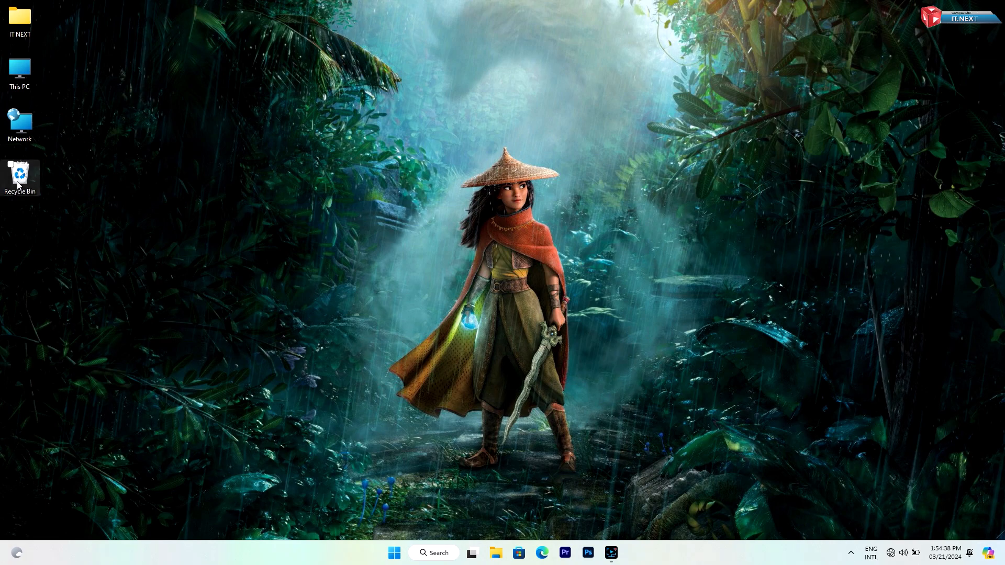
Permanently empty the Recycle Bin from its desktop icon
right_click(19, 173)
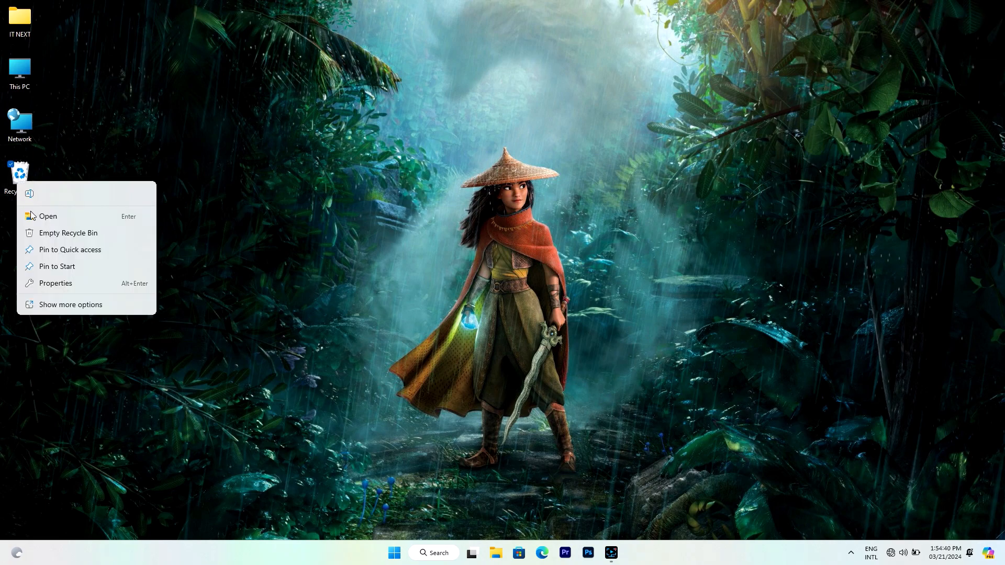
click(68, 233)
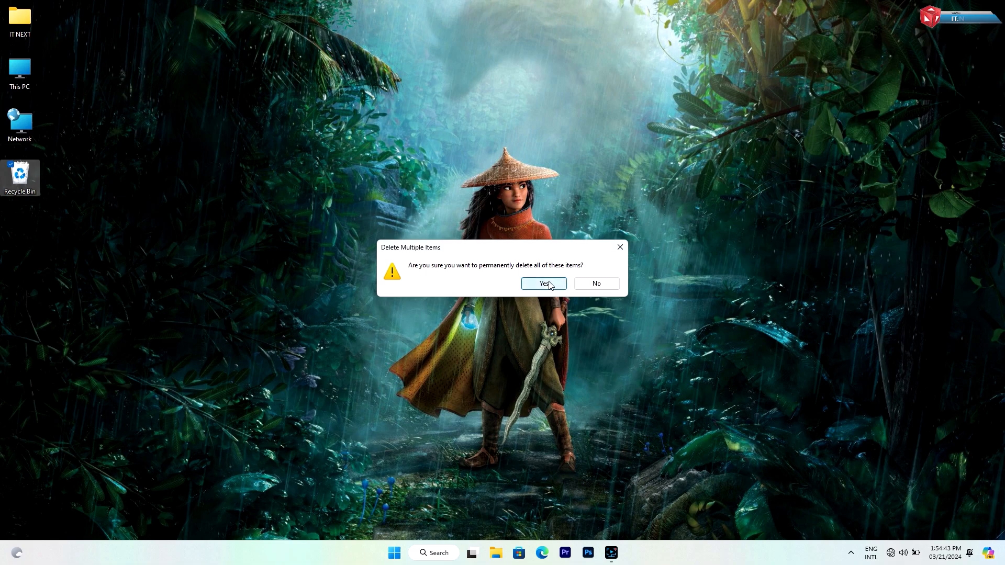
click(544, 283)
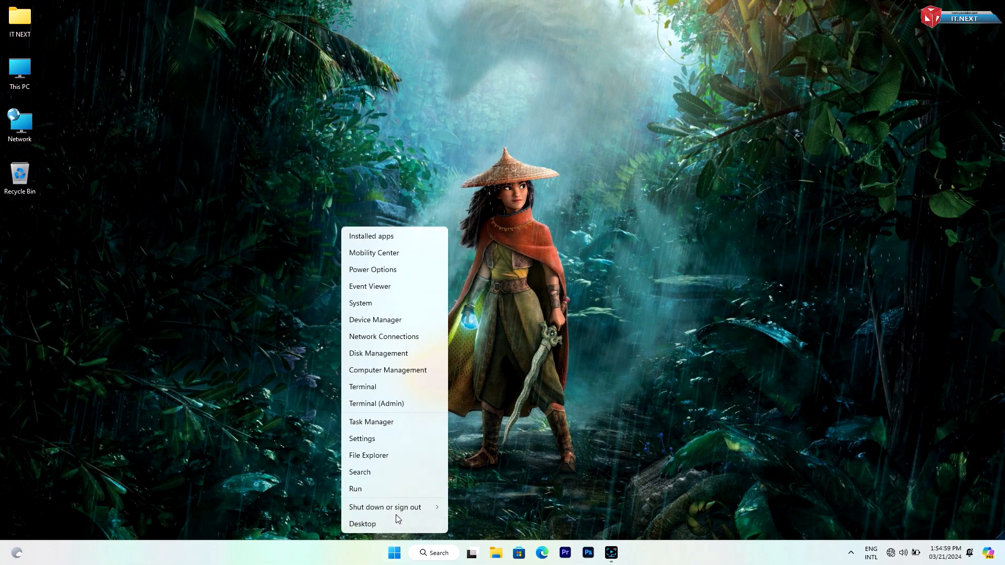
Open C:\Windows\Temp via Run 'temp' and delete its items, skipping files in use
click(355, 489)
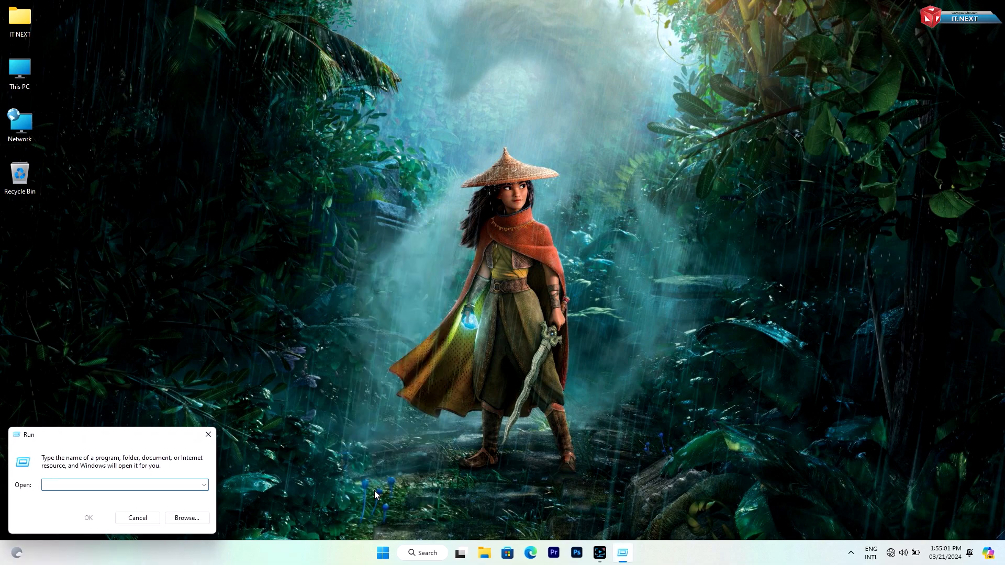
text(temp)
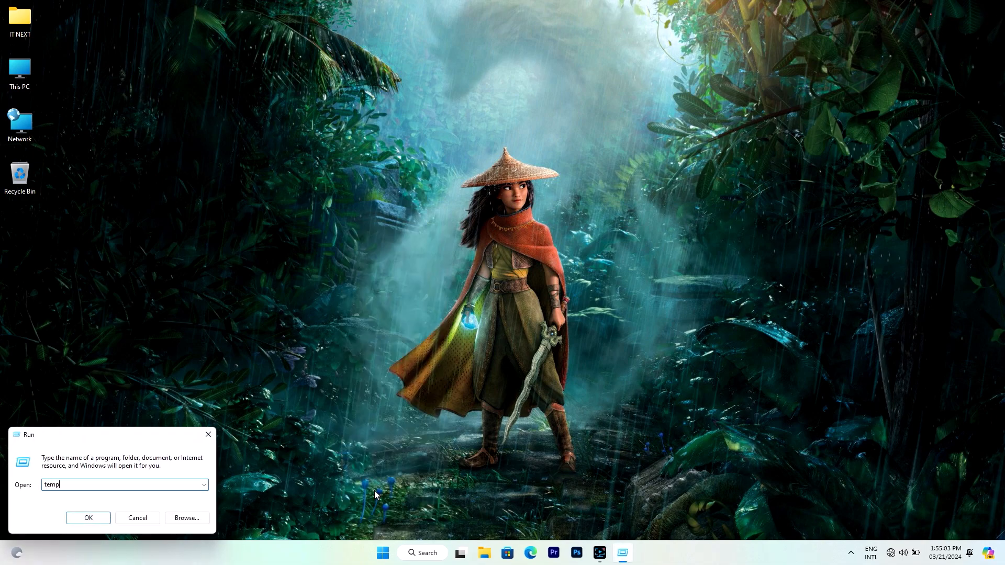
click(88, 517)
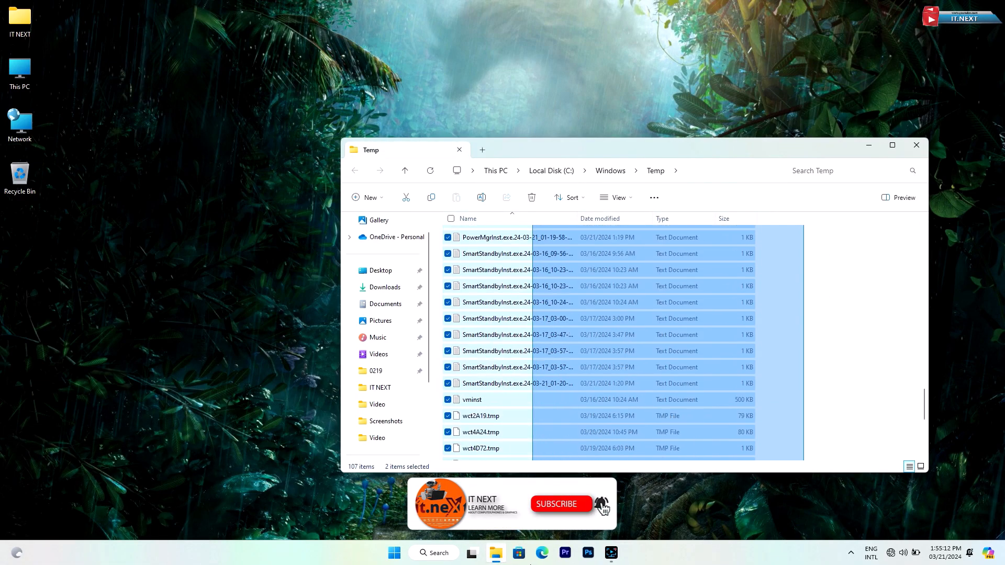
key(ctrl+a)
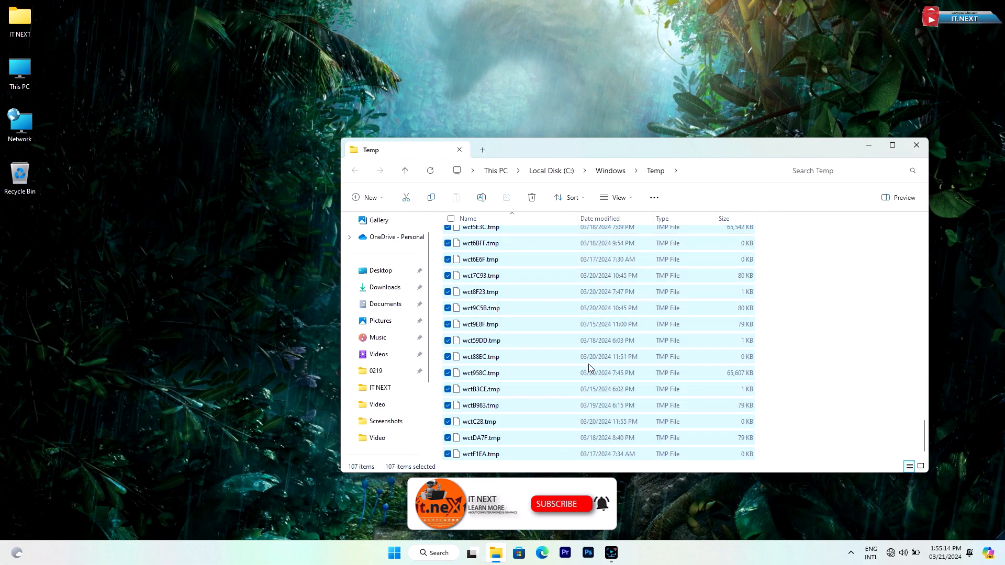
click(531, 197)
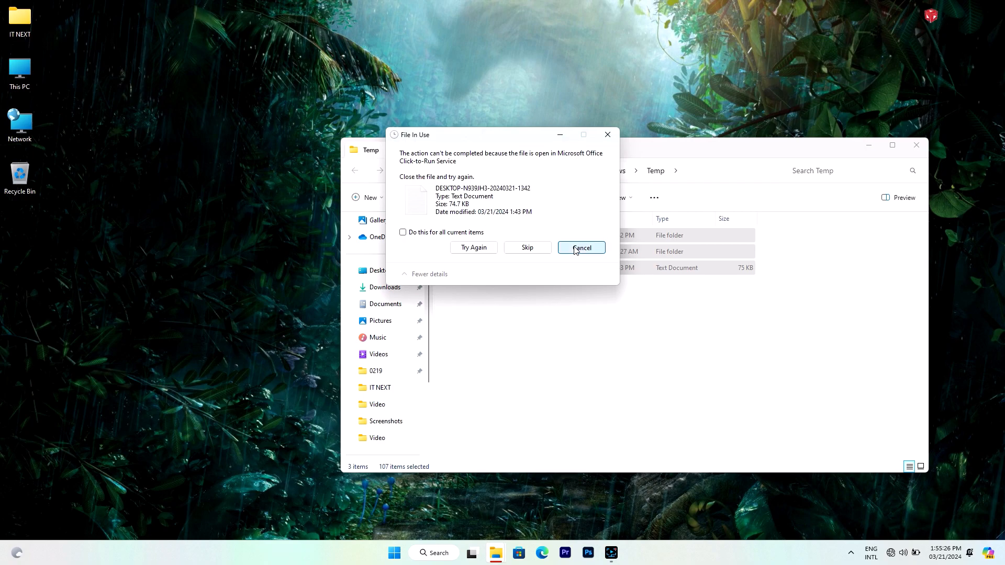
click(582, 247)
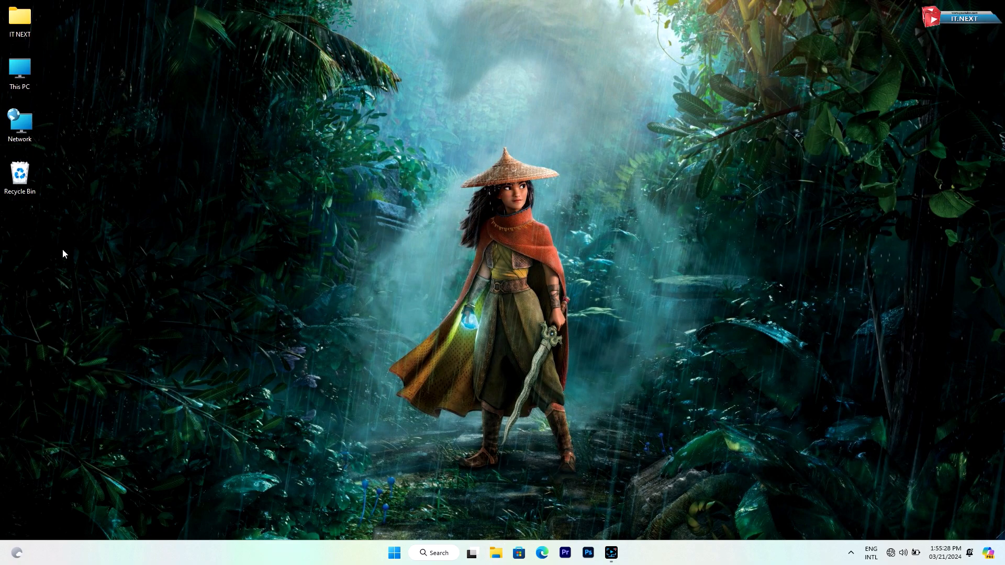
Empty the Recycle Bin again and bring the Run dialog back up
right_click(19, 173)
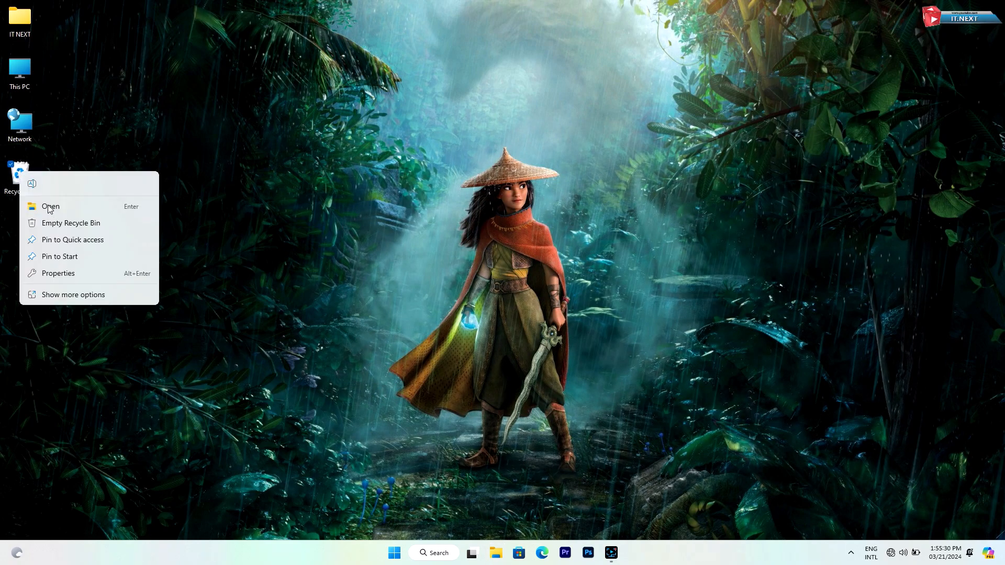
click(564, 284)
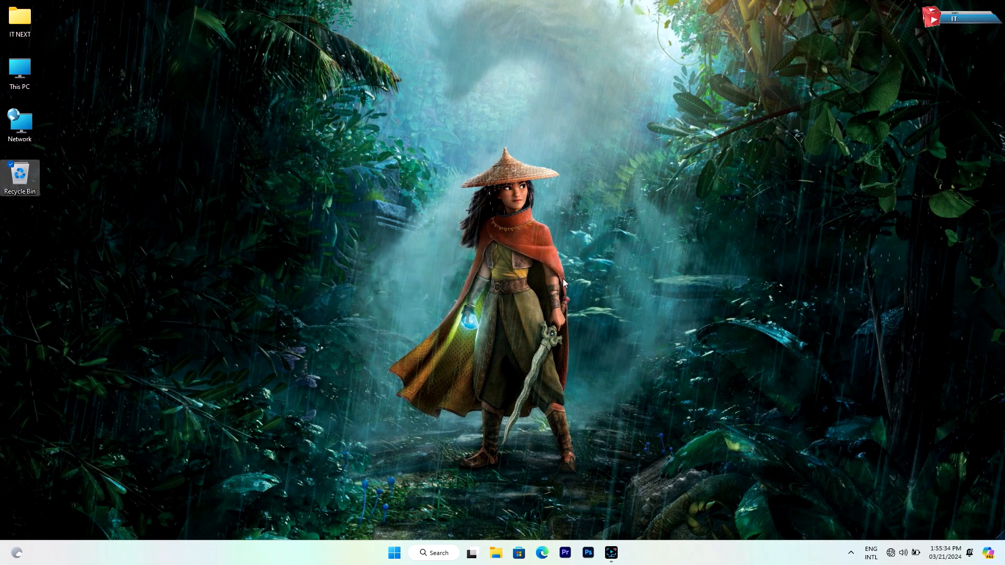
right_click(394, 553)
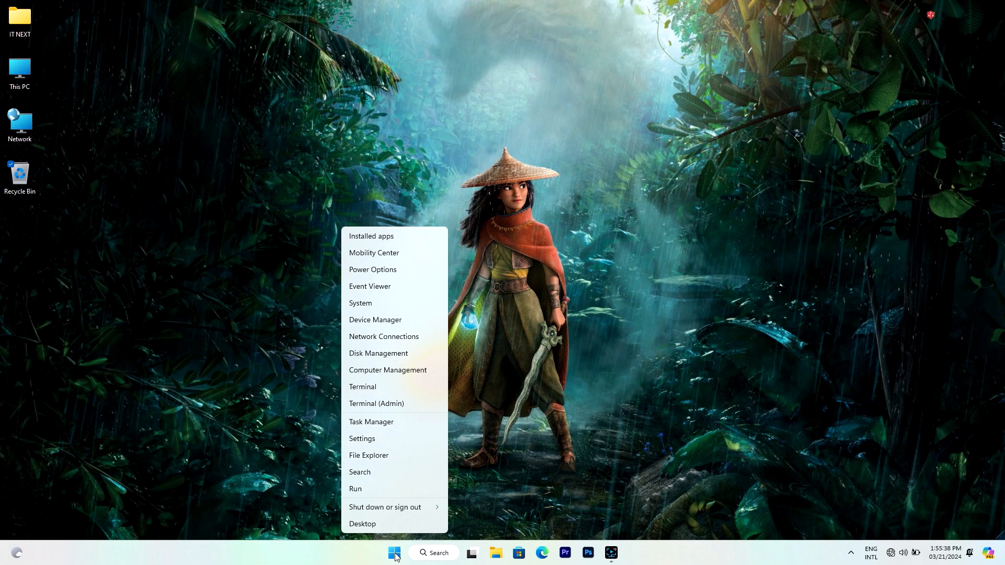
click(355, 489)
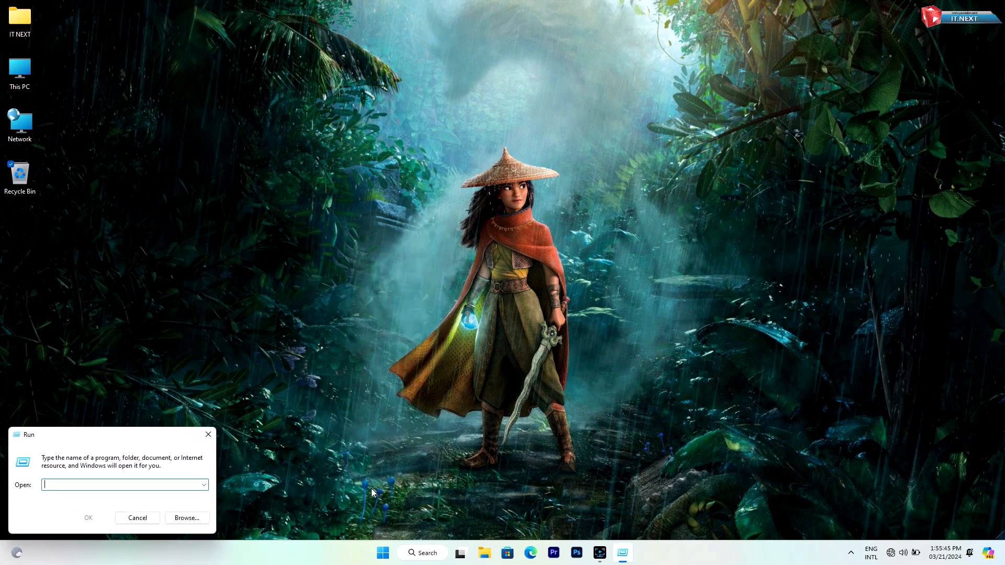
Open the Prefetch folder via Run, delete its 451 items, and close the window
text(prefetch)
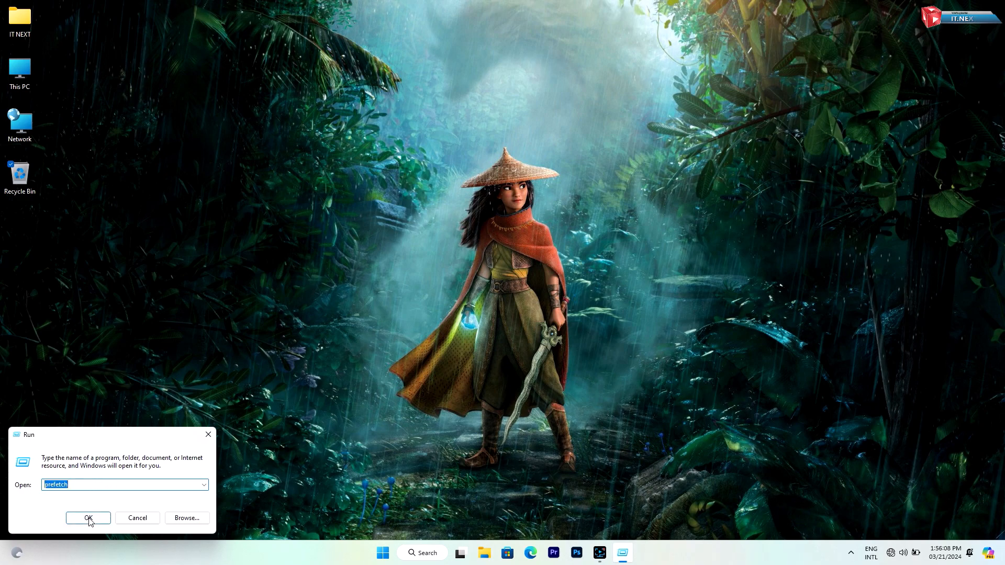
click(87, 518)
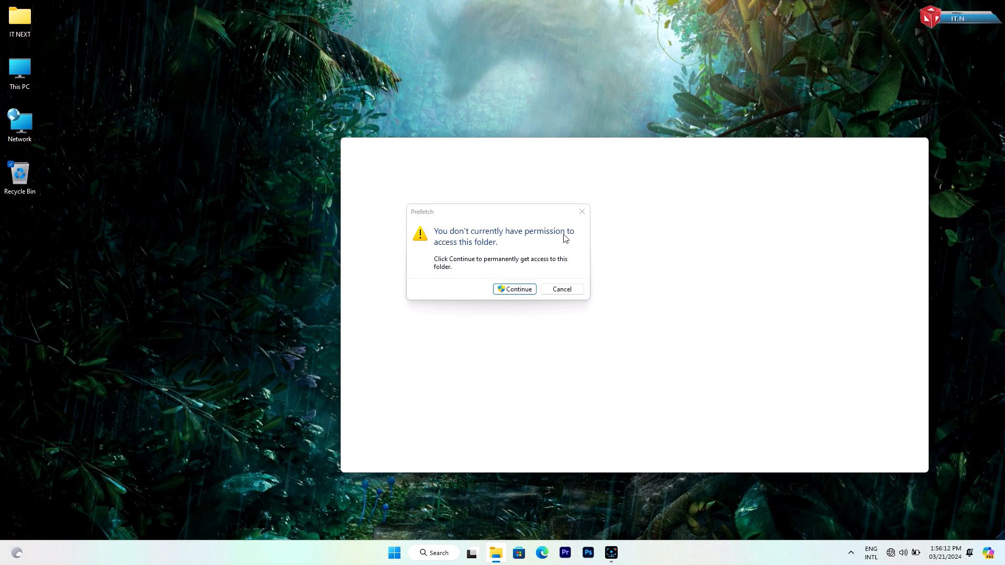
click(515, 288)
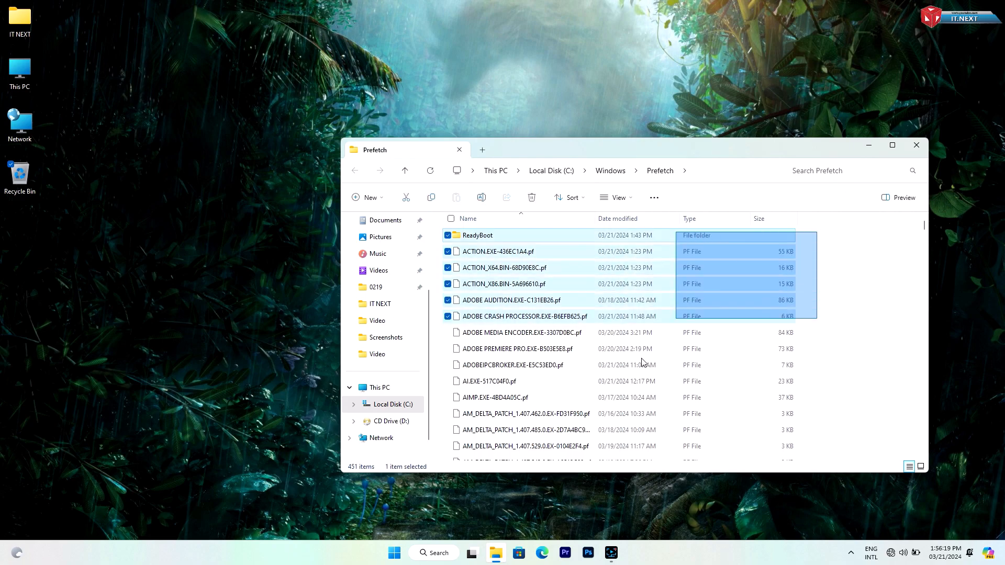
scroll(down, 3)
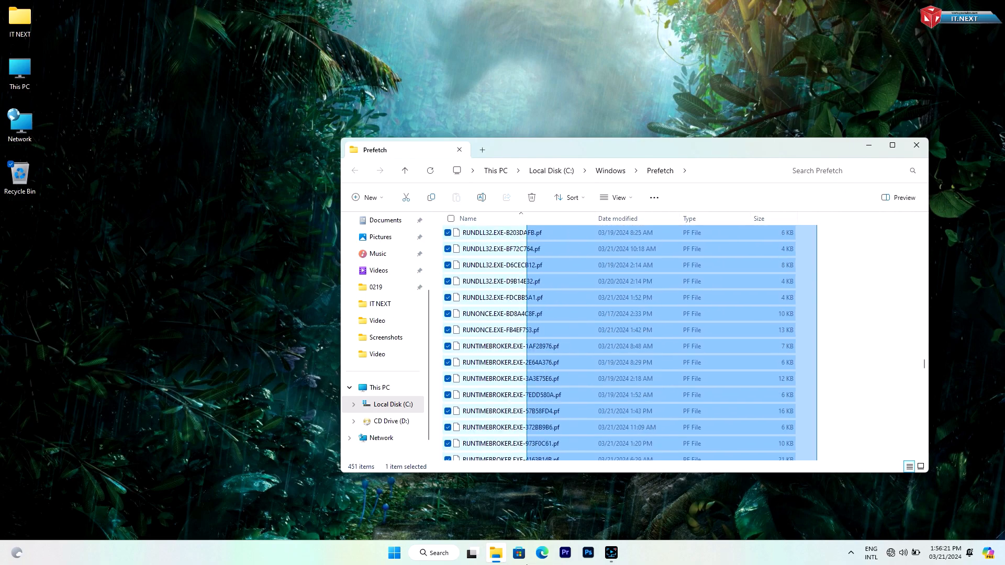
key(Ctrl+a)
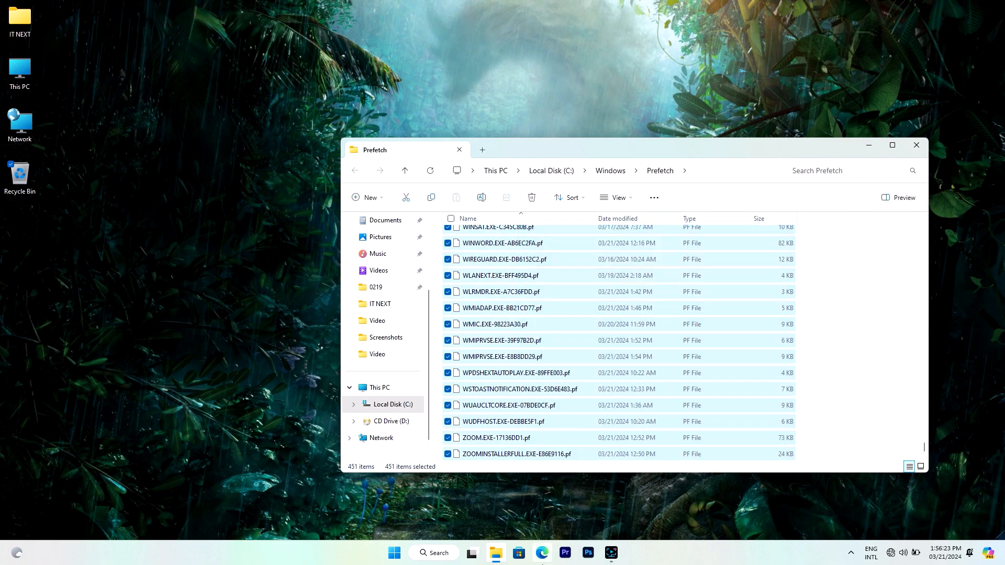
click(531, 197)
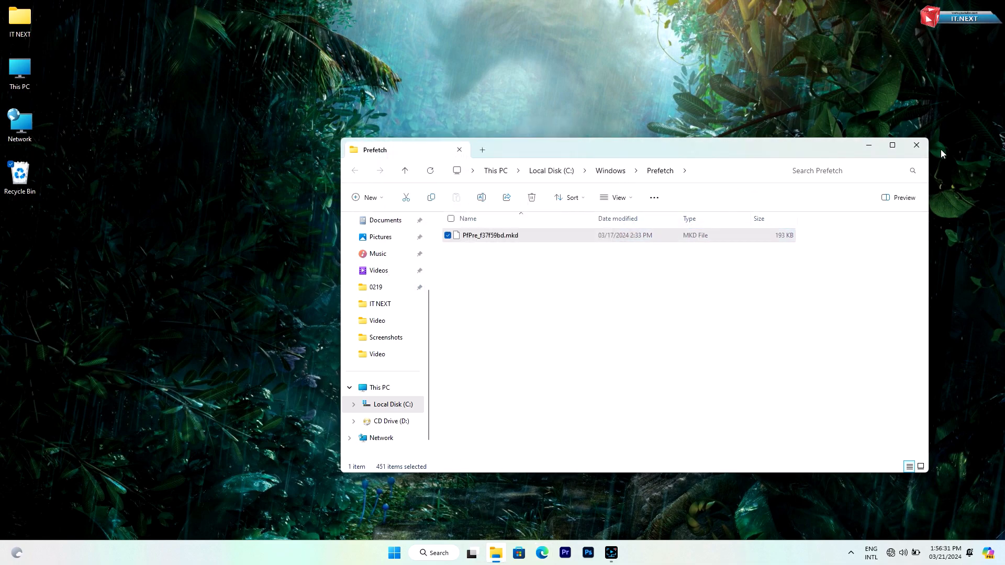
click(916, 145)
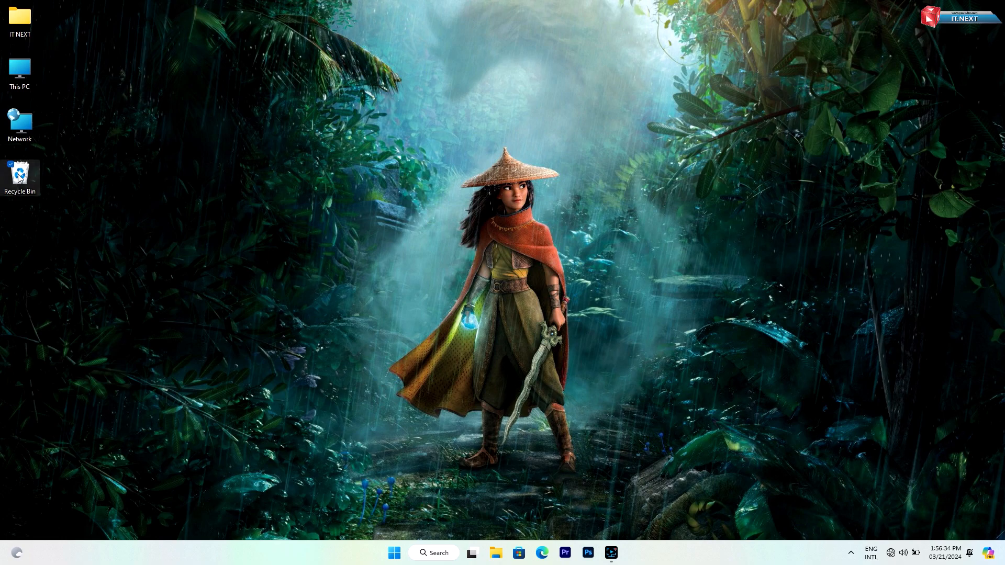
Empty the Recycle Bin after the Prefetch cleanup, then open the Start menu
right_click(19, 173)
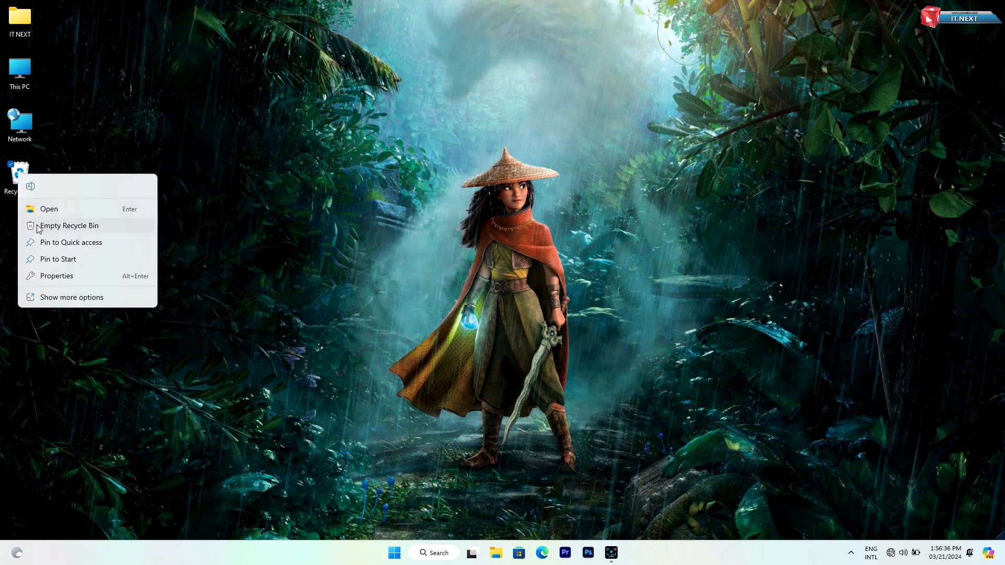
click(69, 226)
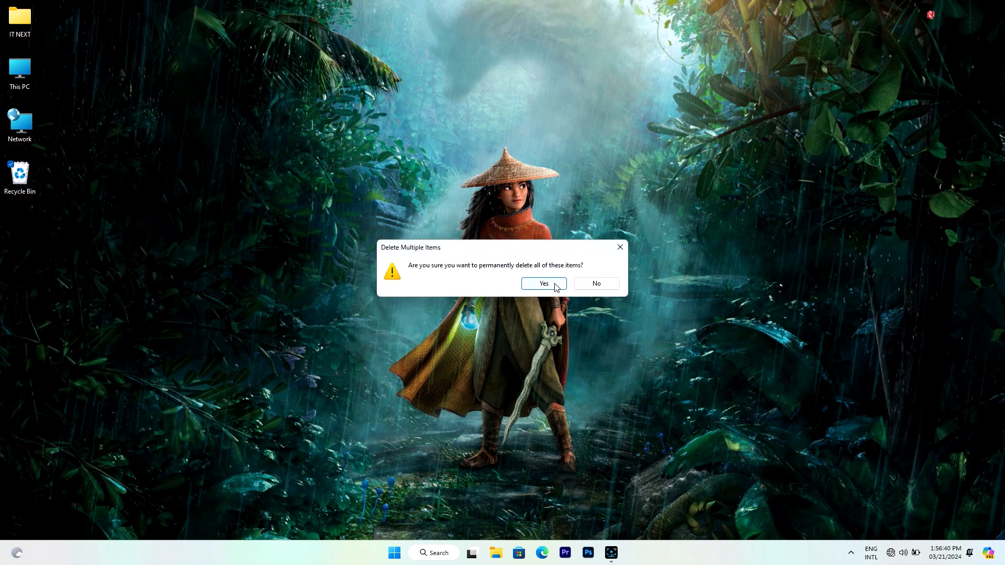
click(544, 283)
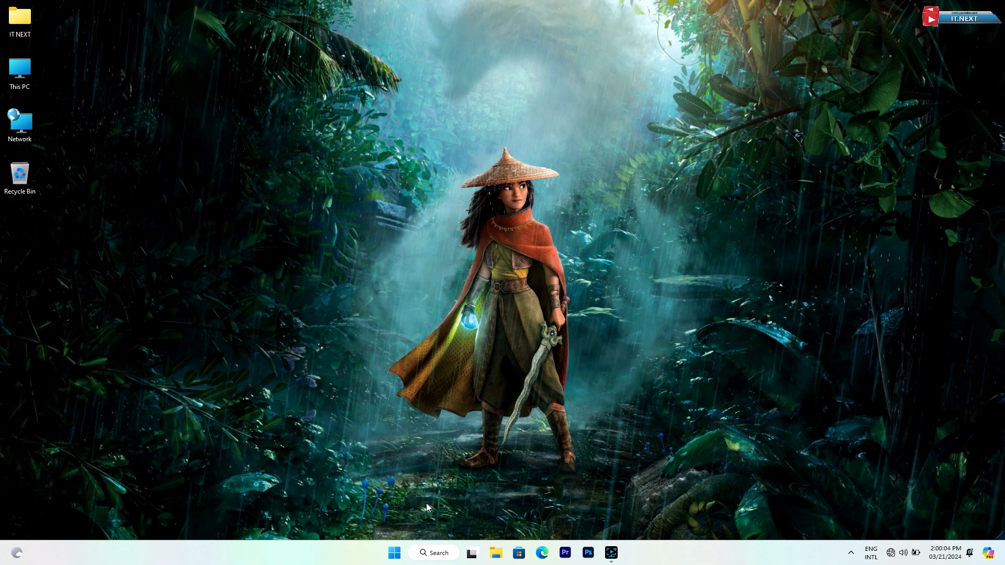
click(394, 553)
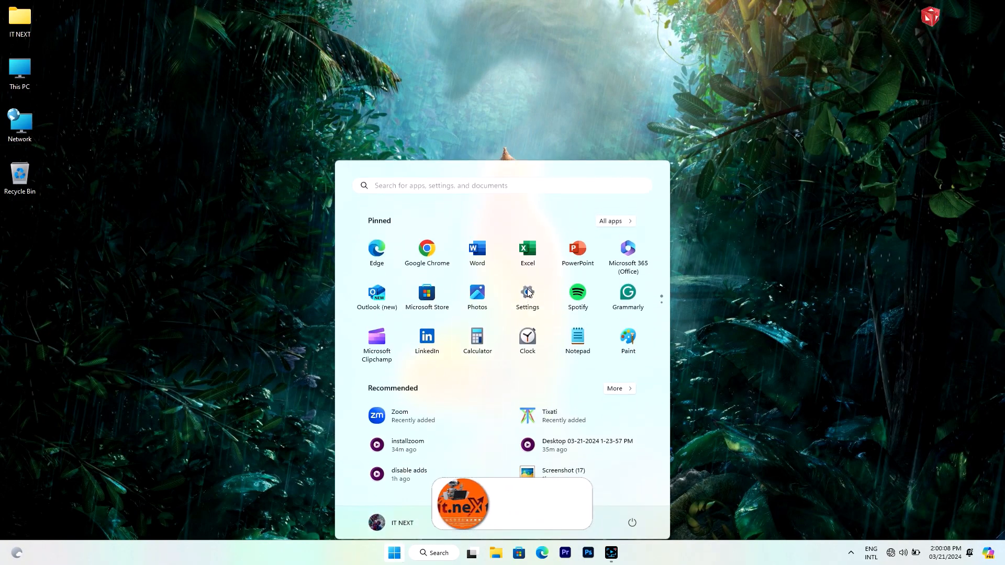
Open Settings, search 'stor' for Storage, and go to the Temporary files page
click(528, 293)
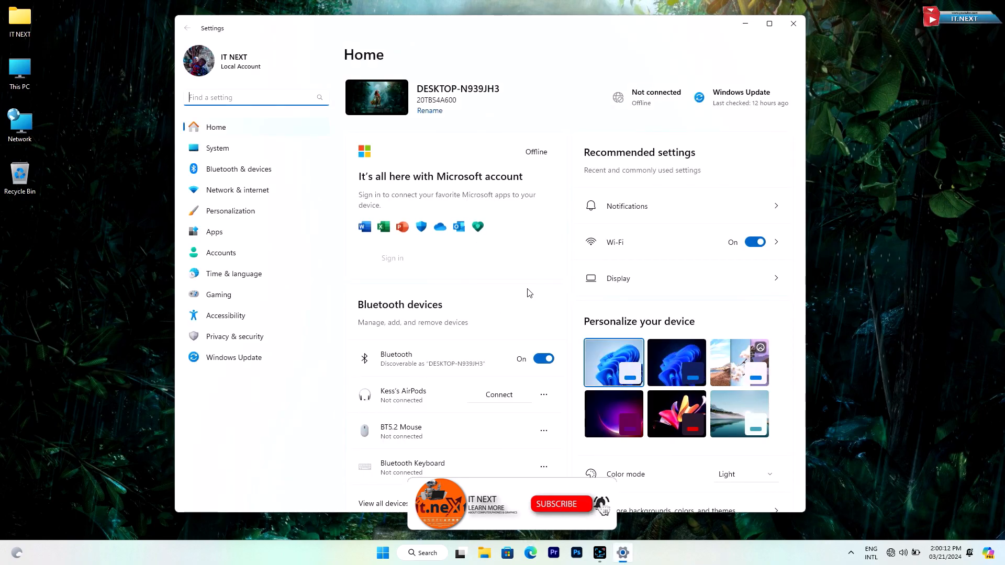
text(stor)
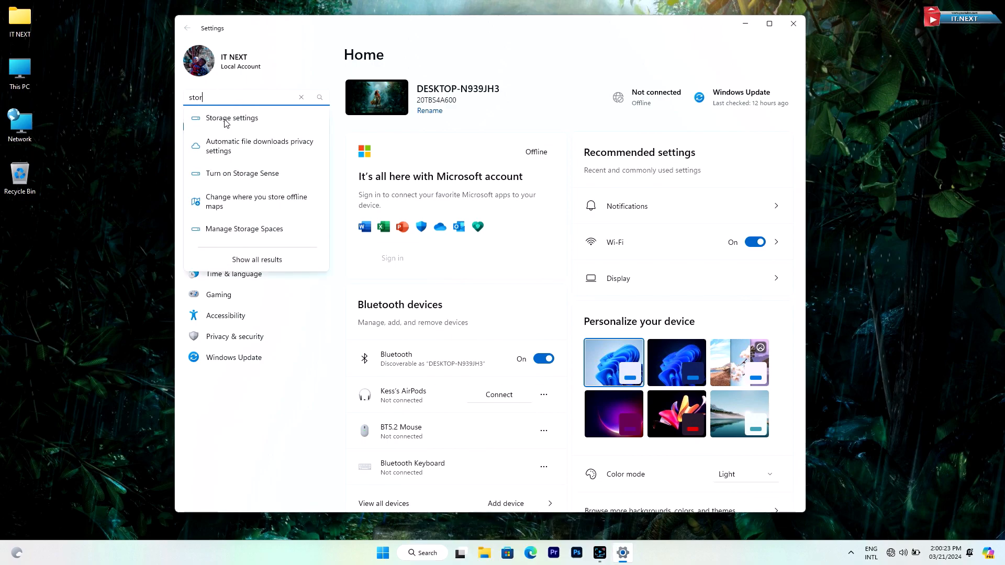
click(231, 117)
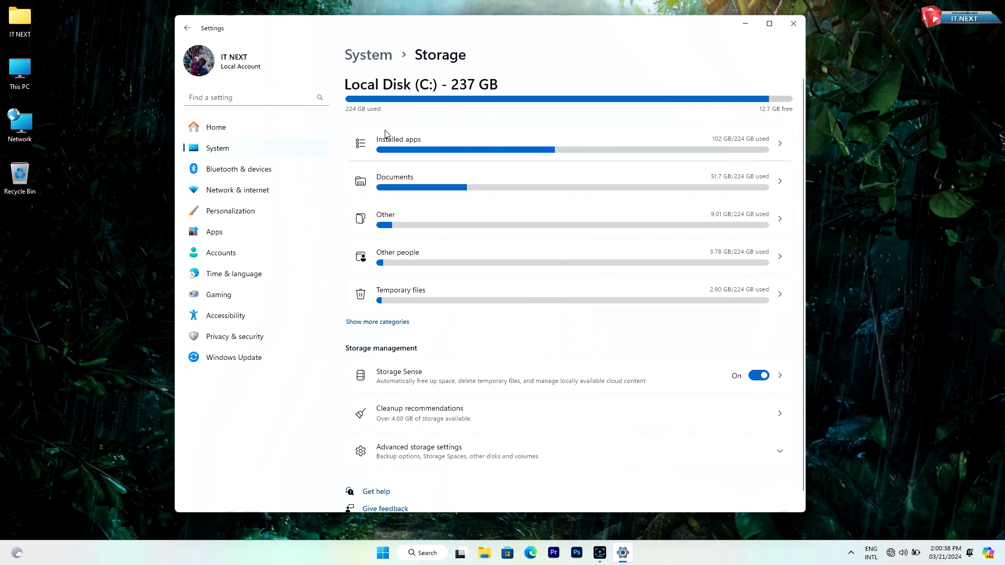
mouse_move(382, 280)
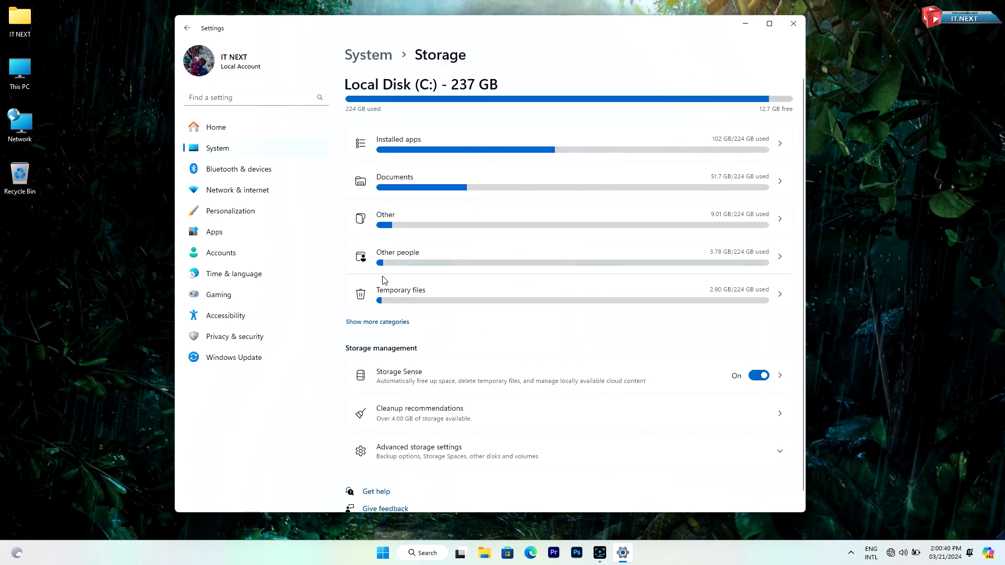
click(422, 293)
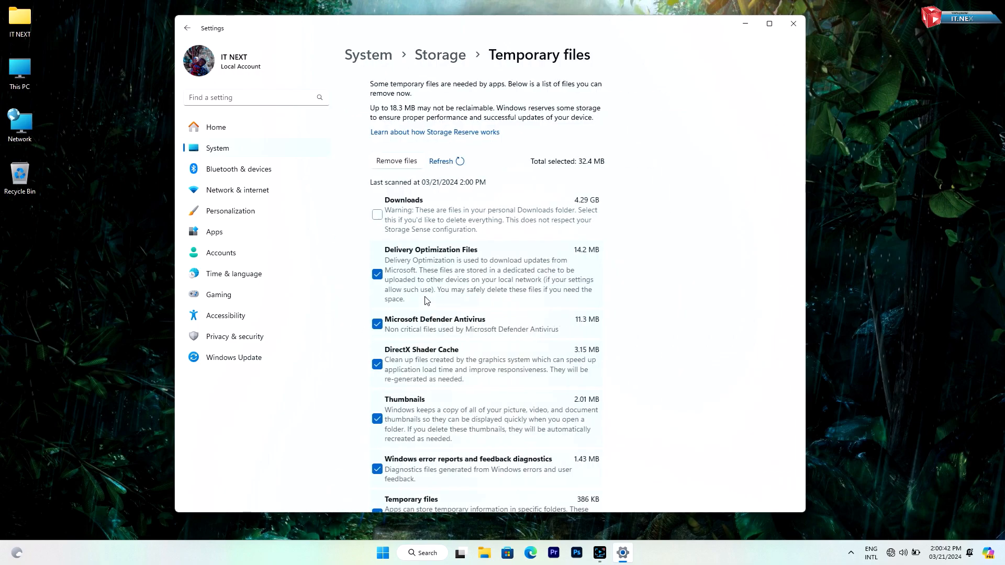
Remove the checked temporary files until 0 bytes remain, then close Settings
scroll(down, 3)
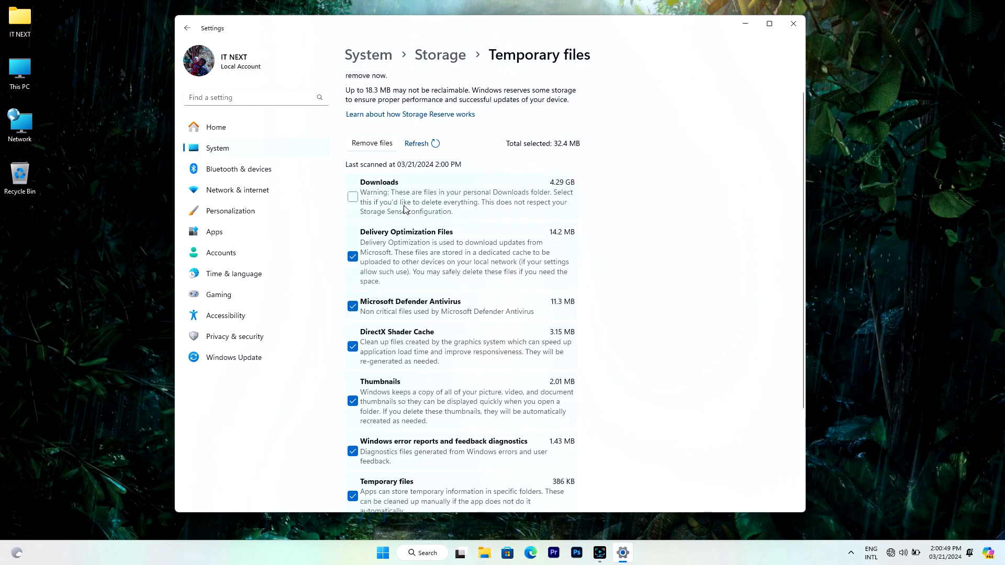
click(372, 143)
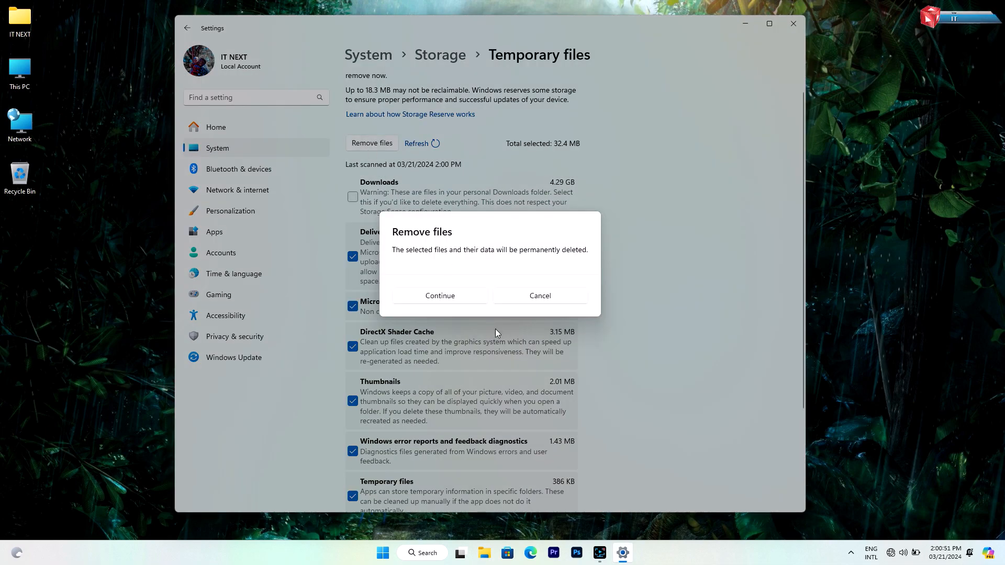
click(440, 296)
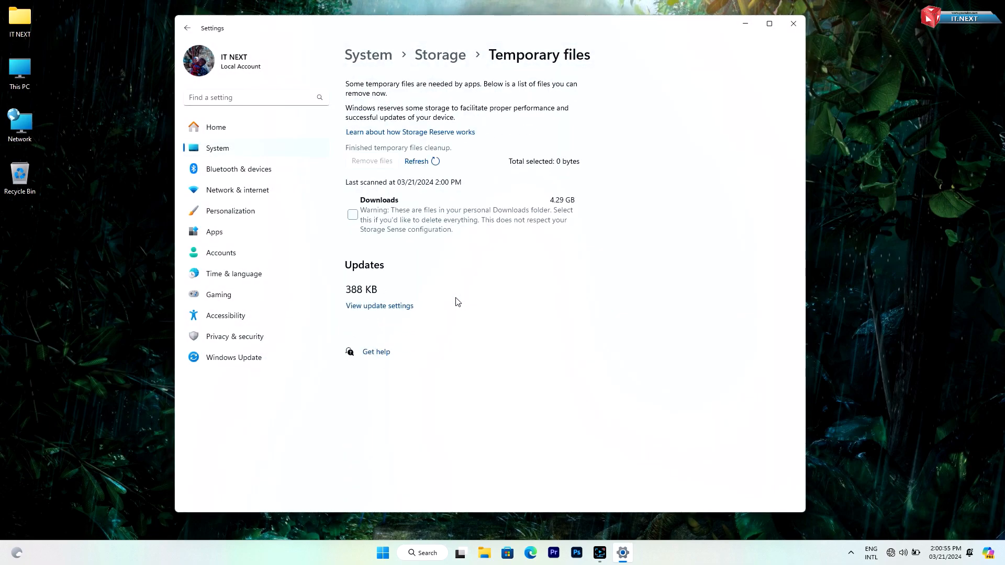
click(793, 24)
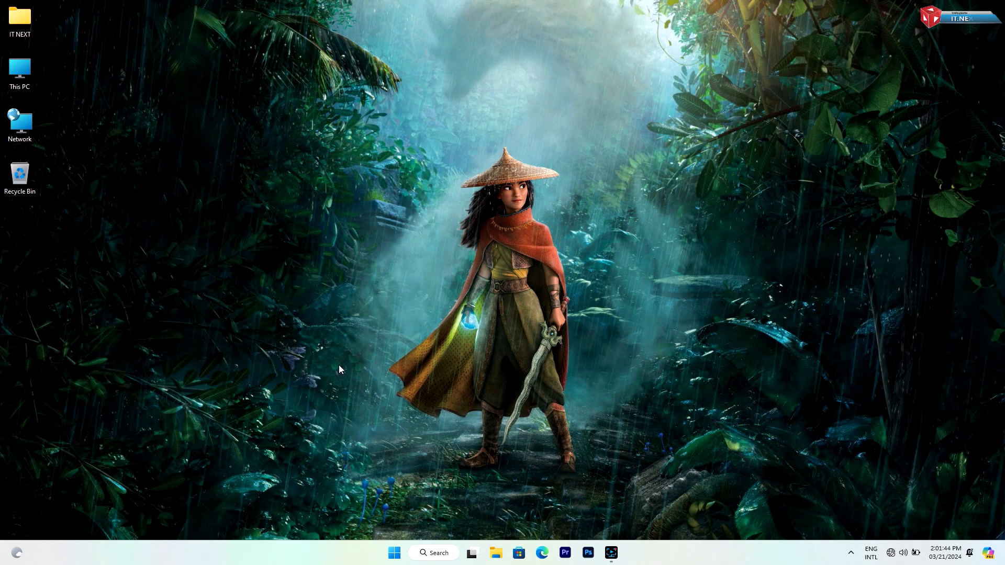
Browse File Explorer to Documents > Adobe > Premiere Pro > 24.0 and select Profile-IT NEXT
click(20, 68)
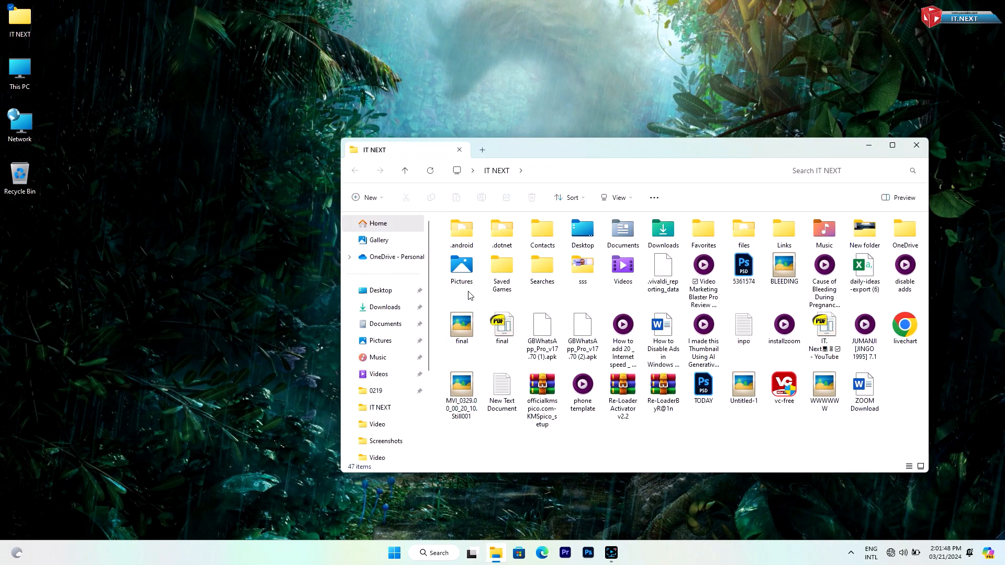
click(385, 324)
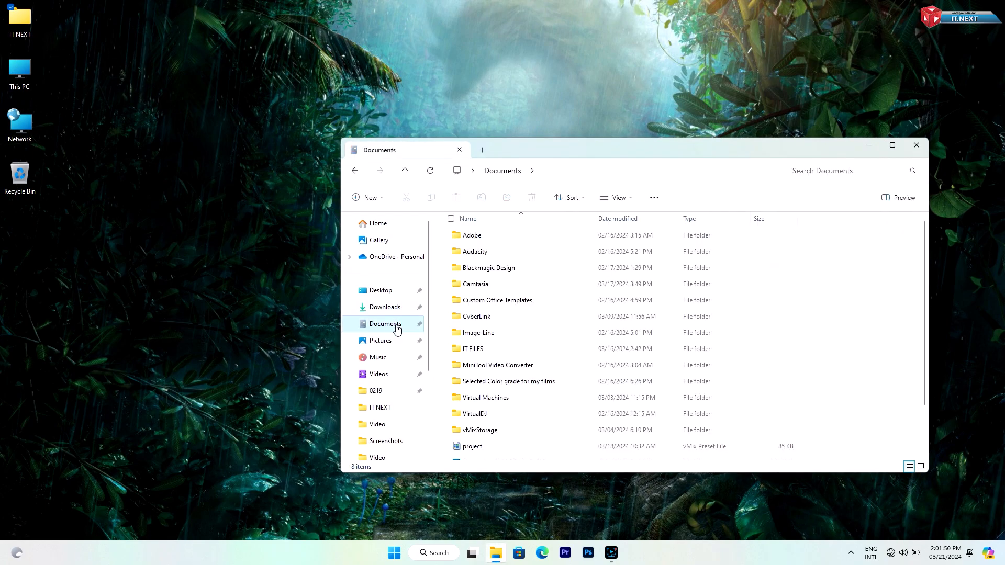
double_click(470, 235)
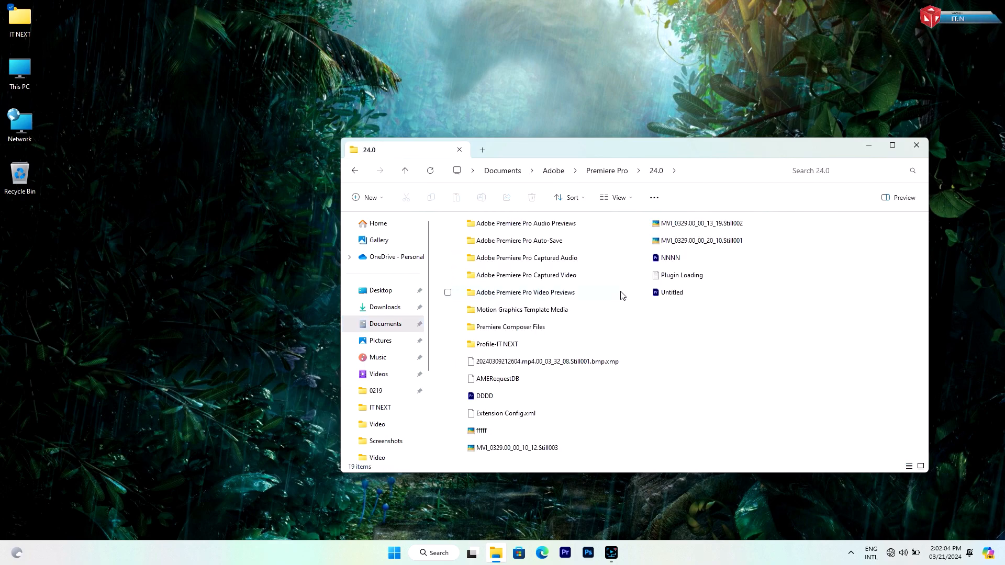
mouse_move(659, 299)
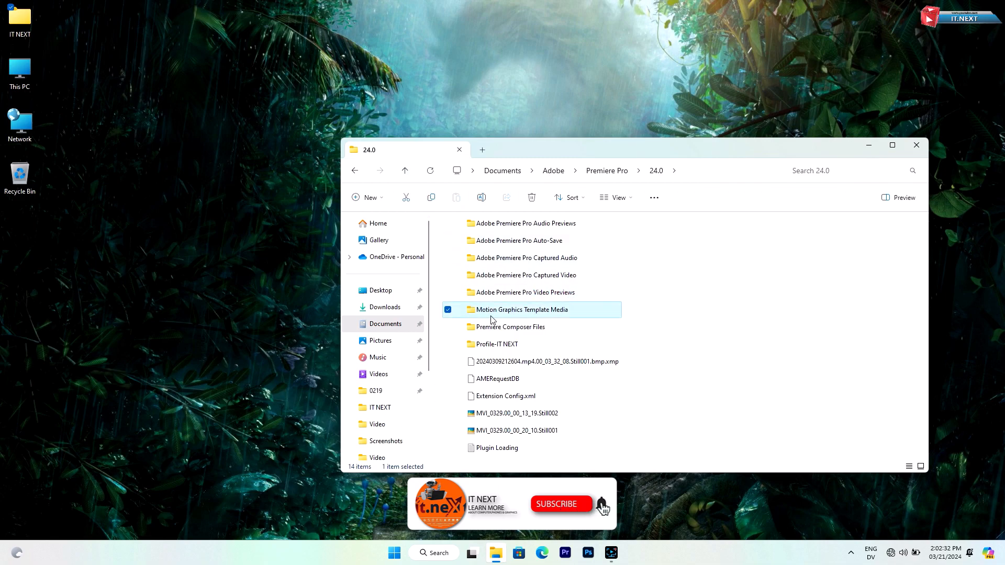
click(497, 344)
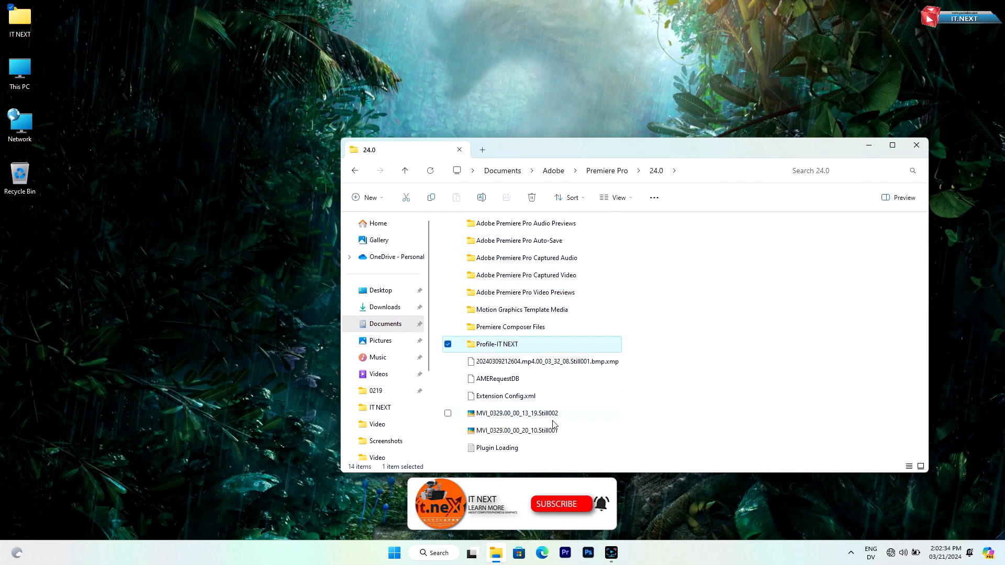